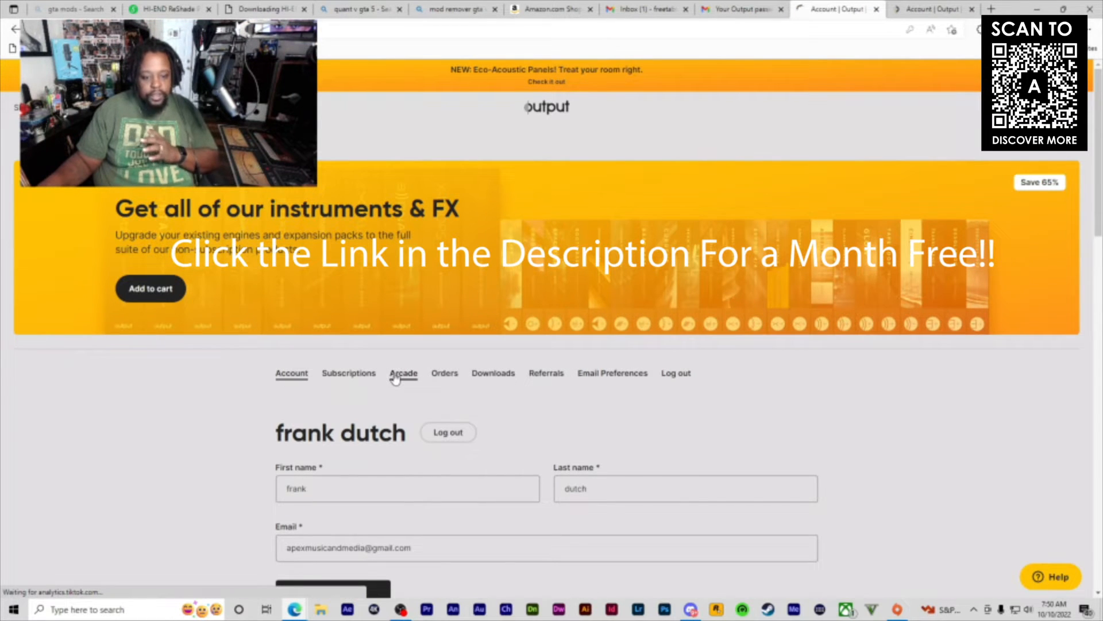
# Download the Arcade 2.3.0 Windows installer from the Output account's Arcade section
pyautogui.click(404, 372)
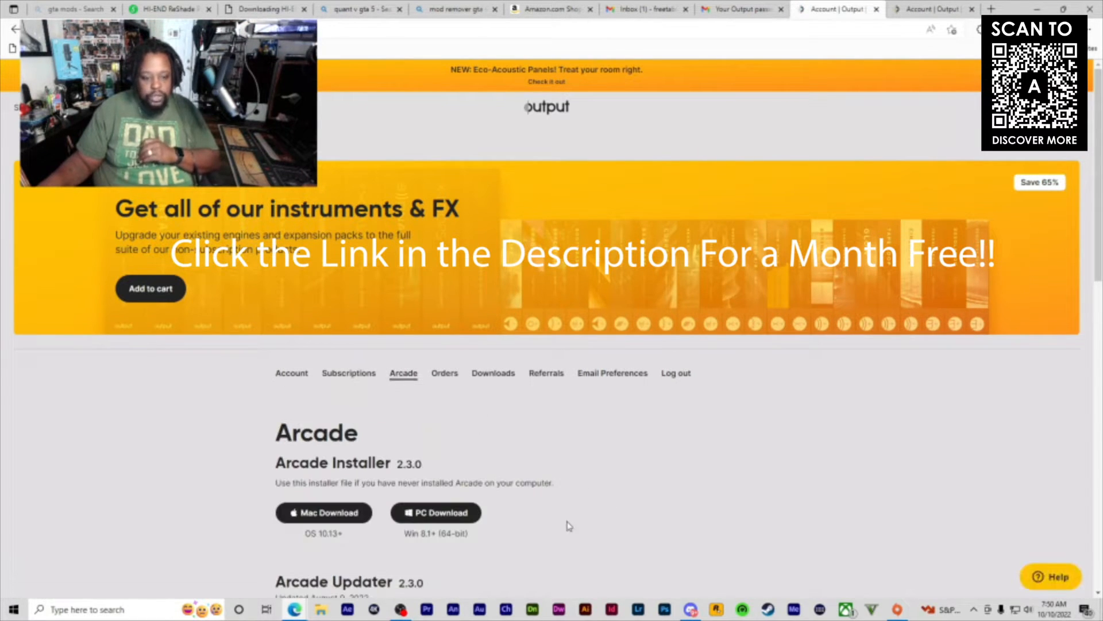
pyautogui.scroll(-3)
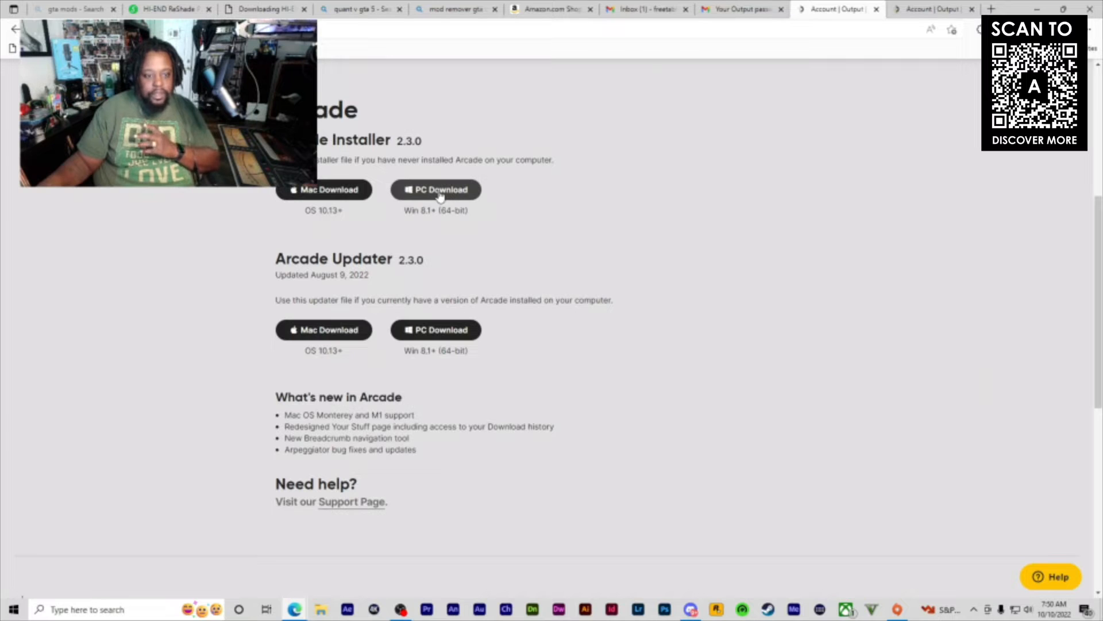
pyautogui.click(955, 29)
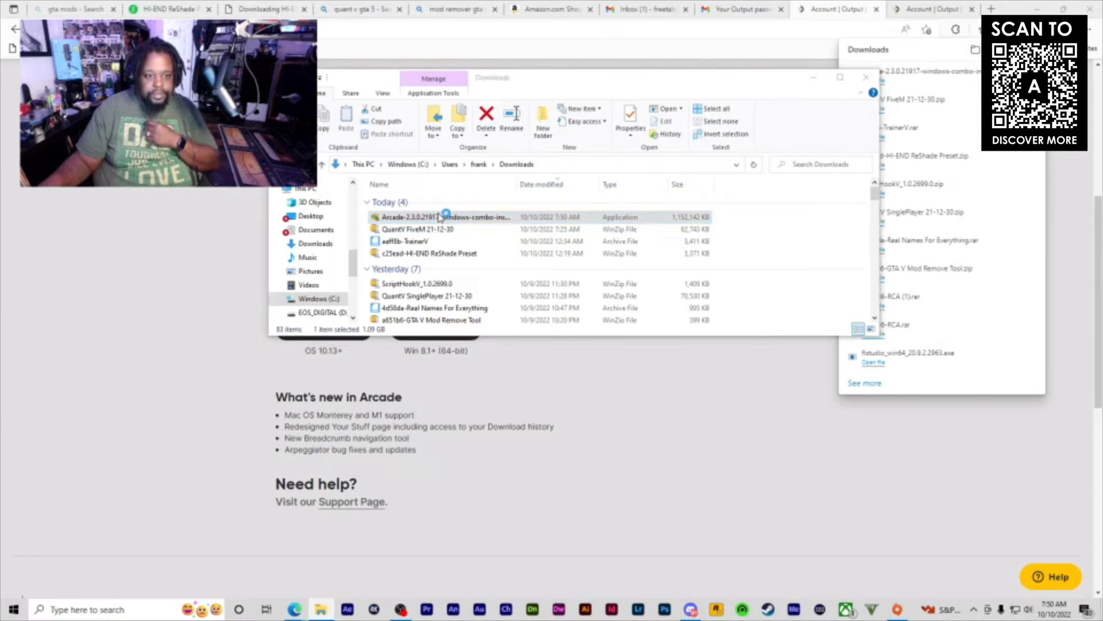
# Launch the Arcade installer from Downloads and grant it permission in the UAC prompt
pyautogui.click(445, 217)
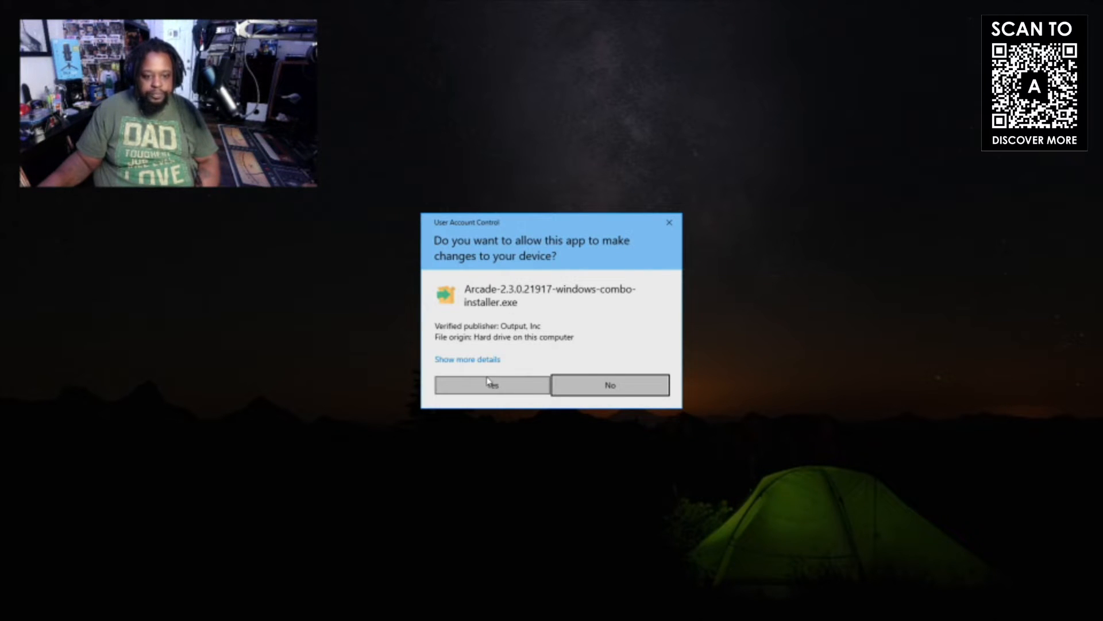
pyautogui.click(491, 385)
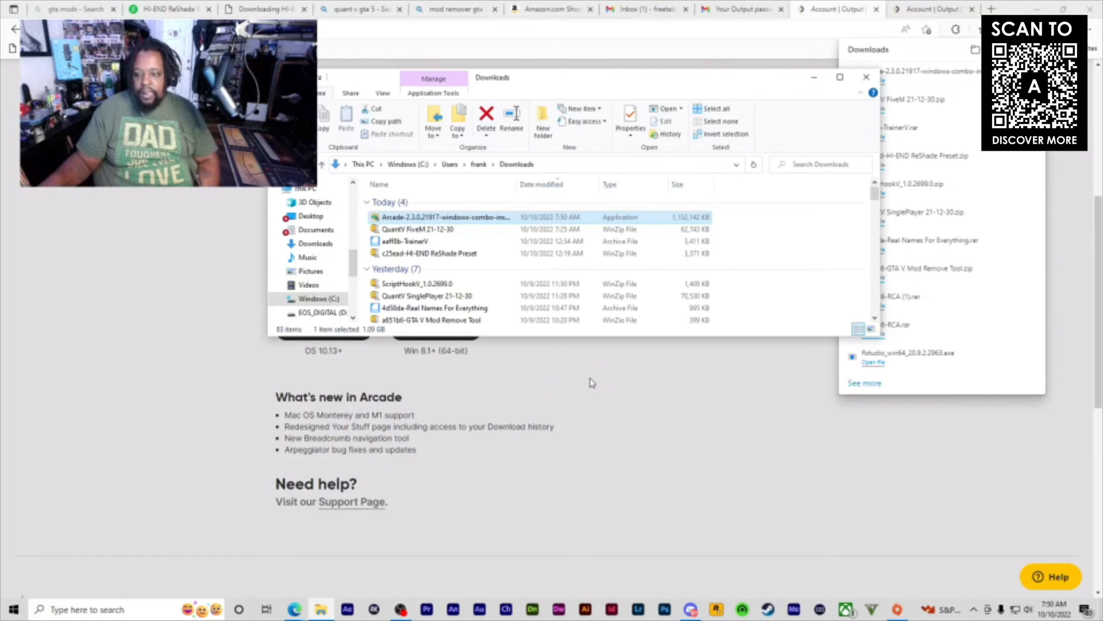
pyautogui.doubleClick(443, 217)
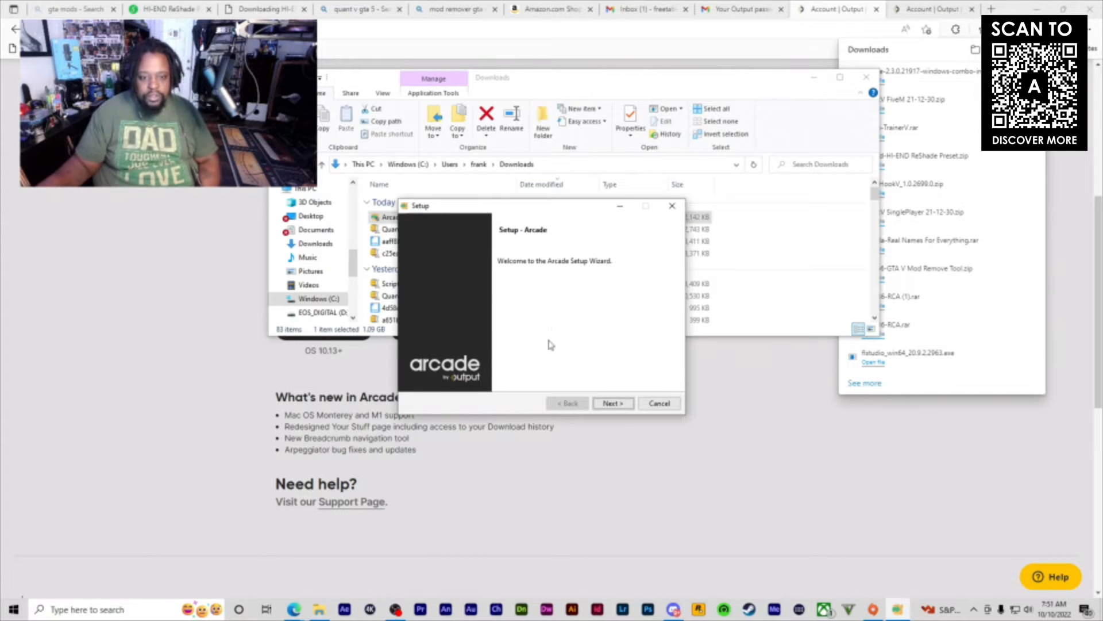
pyautogui.moveTo(570, 285)
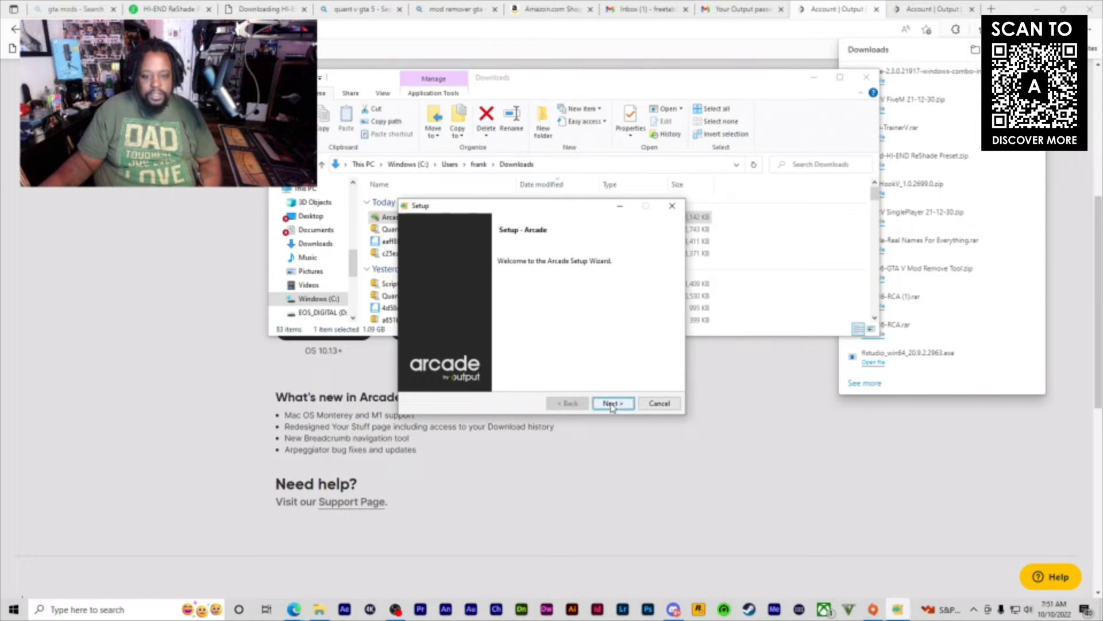
# Install Arcade keeping the default 64-bit and 32-bit VST/VST3 plugin folders
pyautogui.click(611, 403)
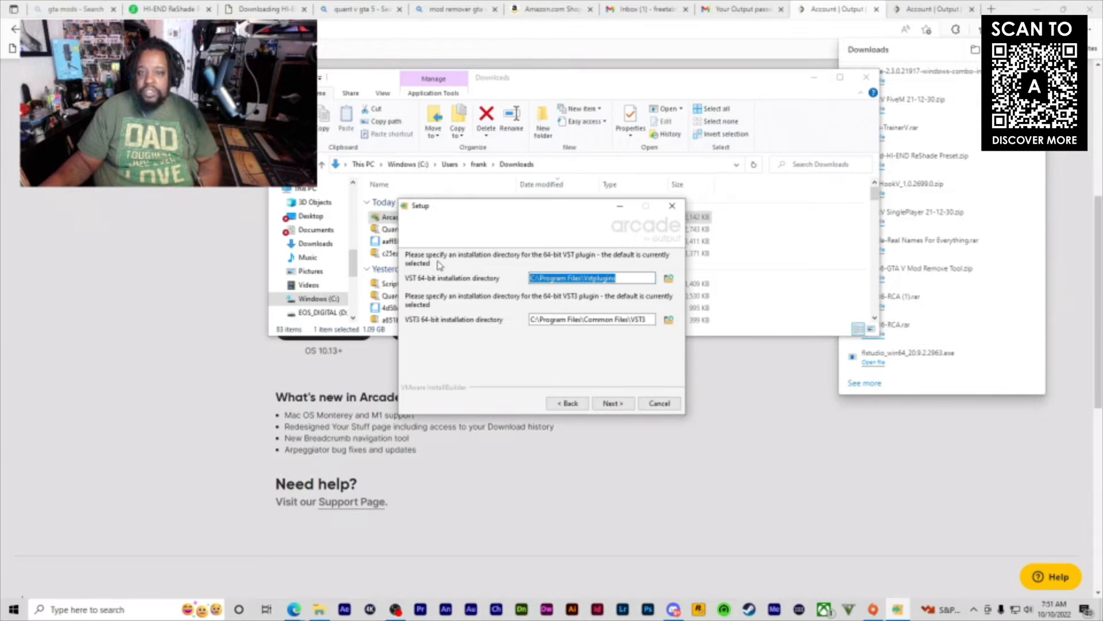
pyautogui.moveTo(431, 266)
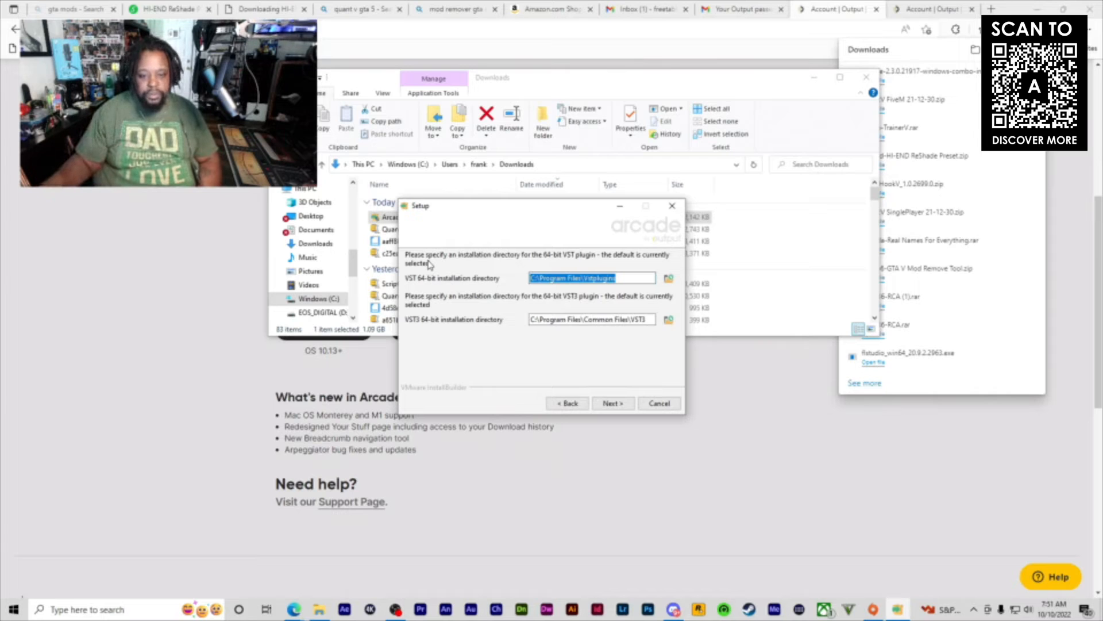
pyautogui.moveTo(601, 302)
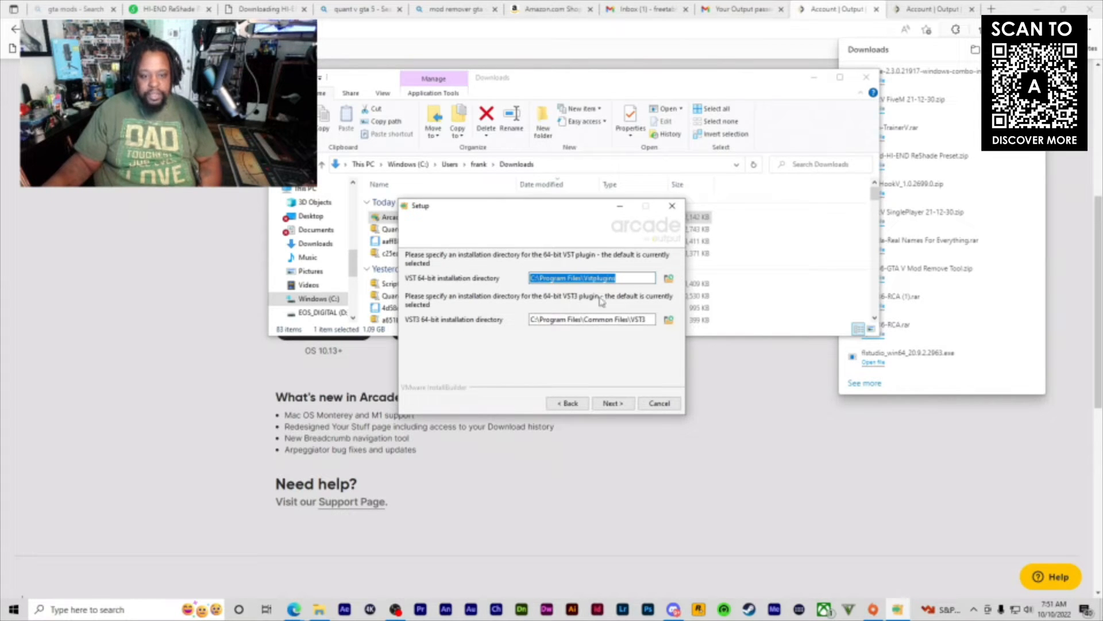
pyautogui.click(567, 402)
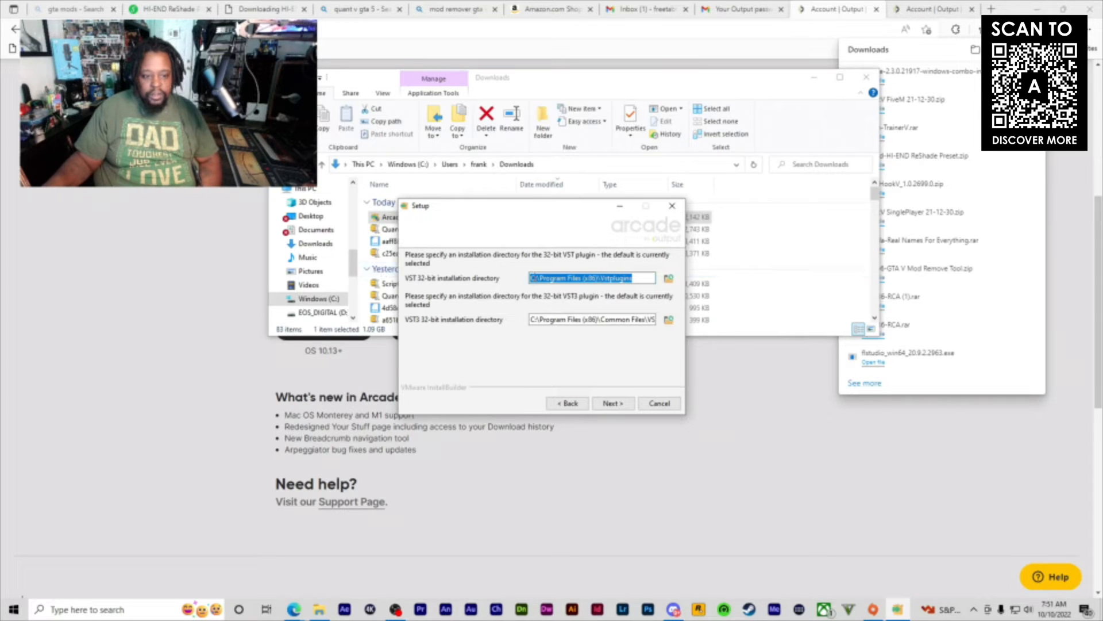
pyautogui.click(612, 402)
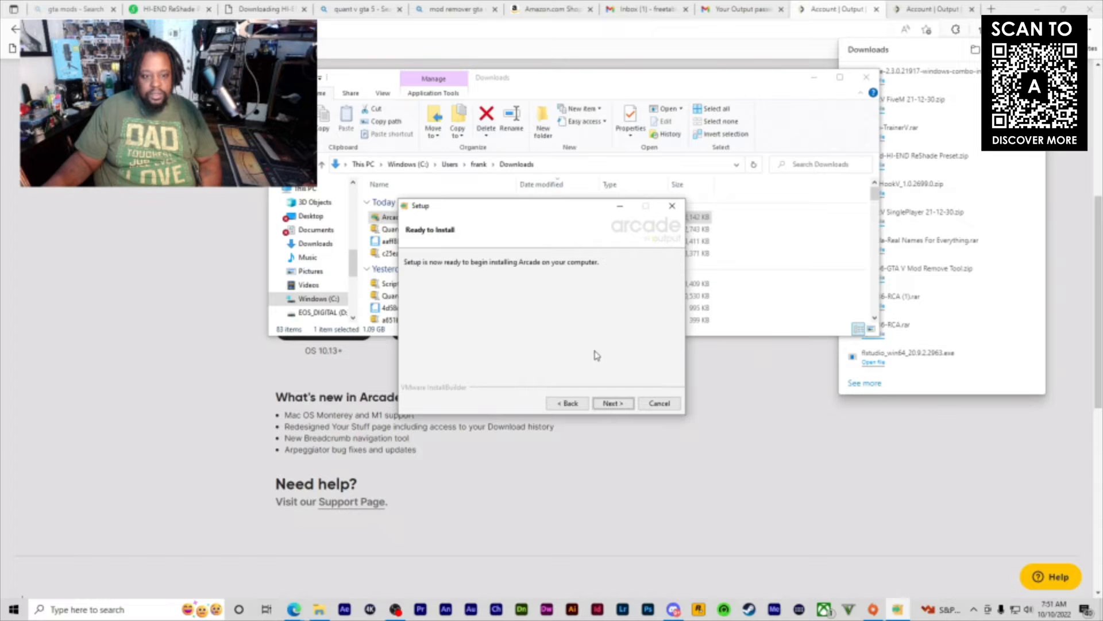
pyautogui.click(611, 402)
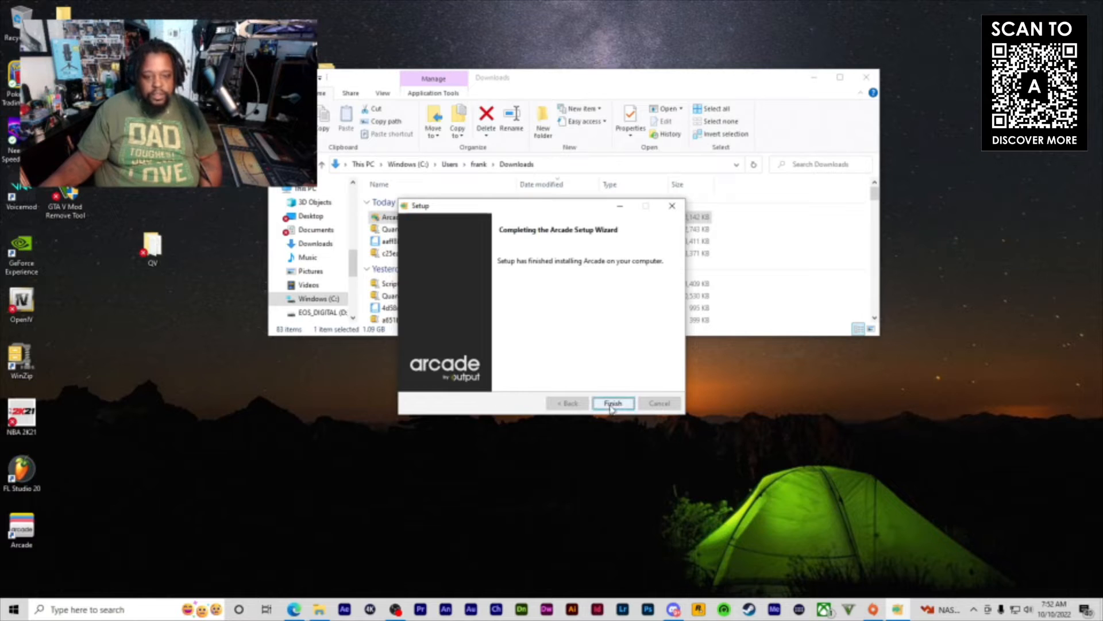
pyautogui.click(612, 402)
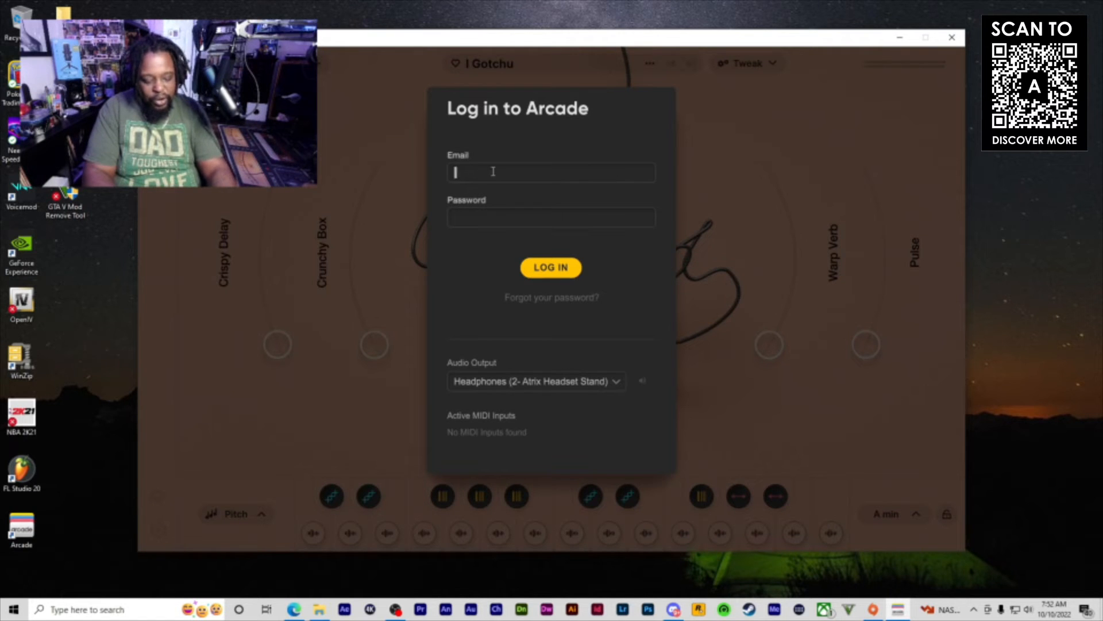
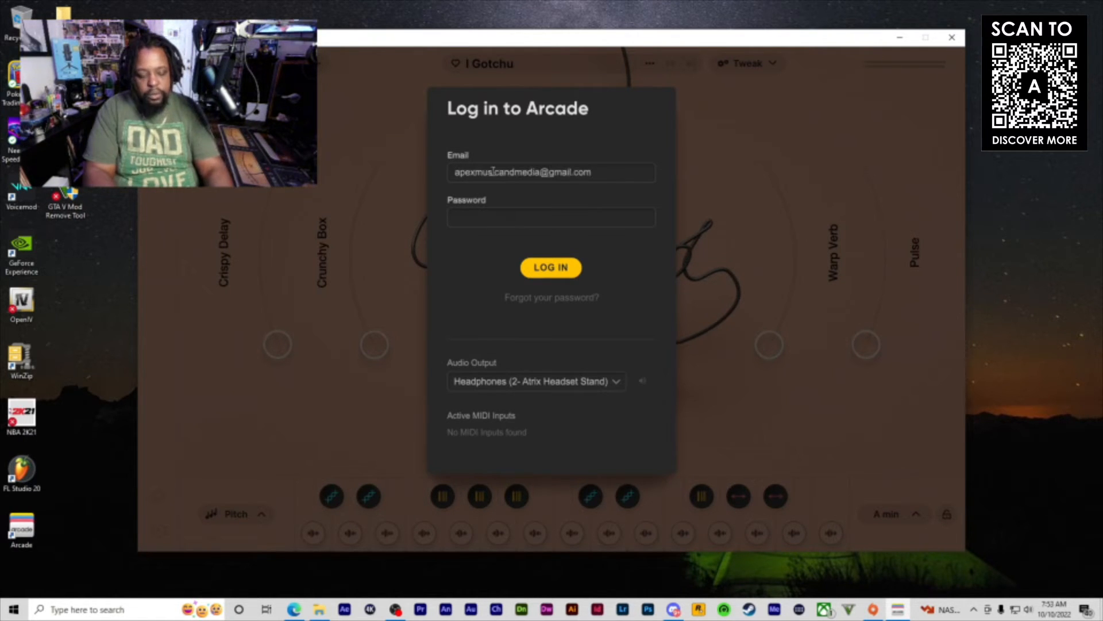
pyautogui.write('password')
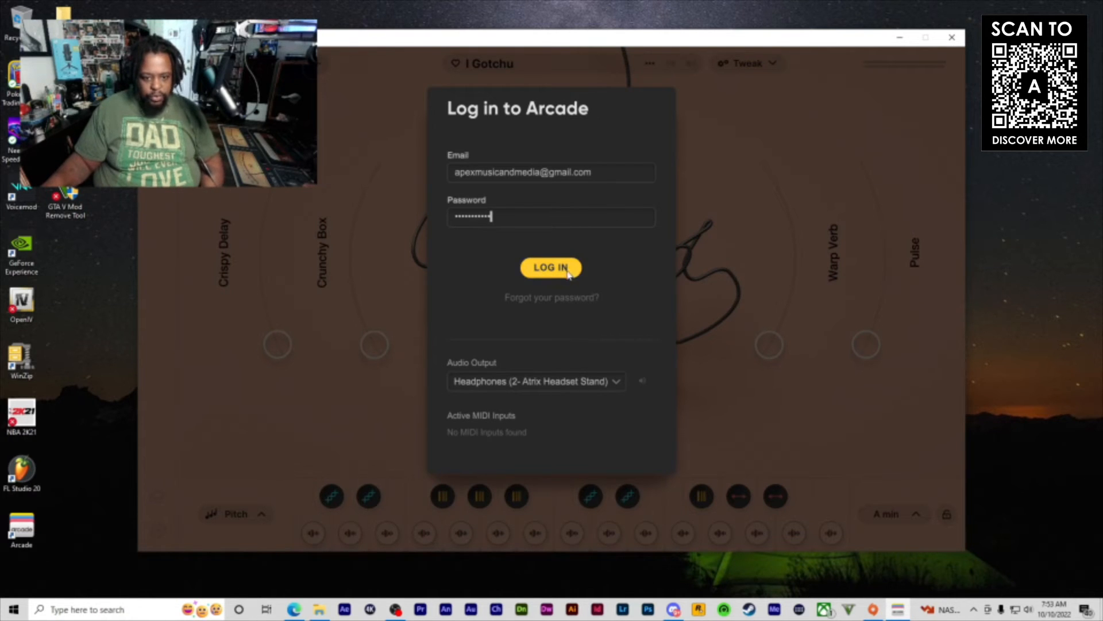
pyautogui.click(550, 268)
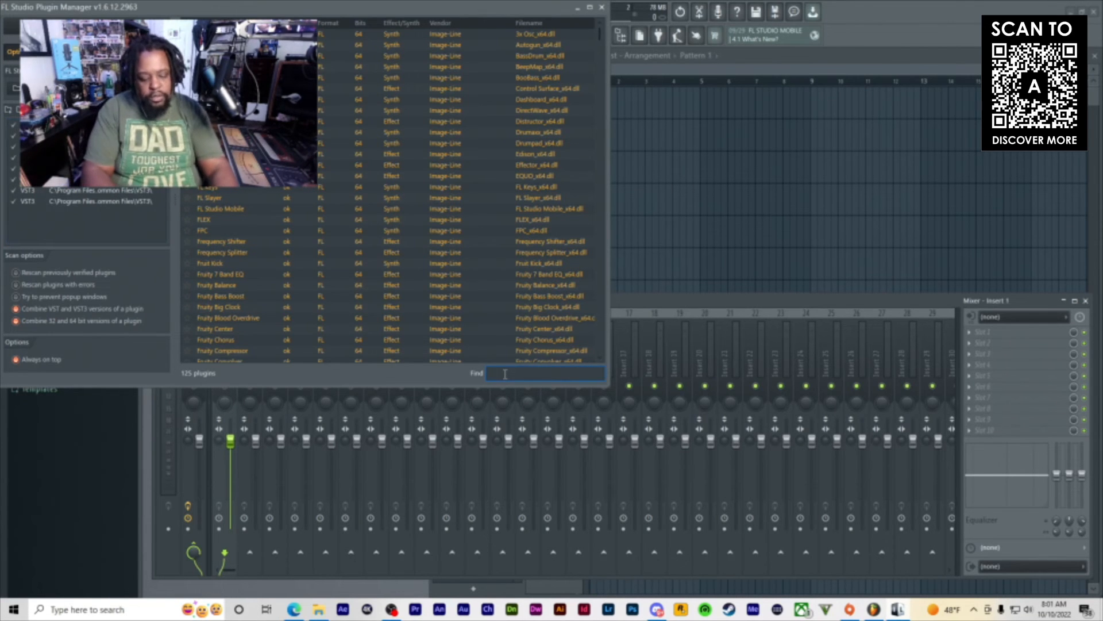
# Filter the Plugin Manager by 'ar' and enable Arcade.vst3 as an instrument
pyautogui.write('ar')
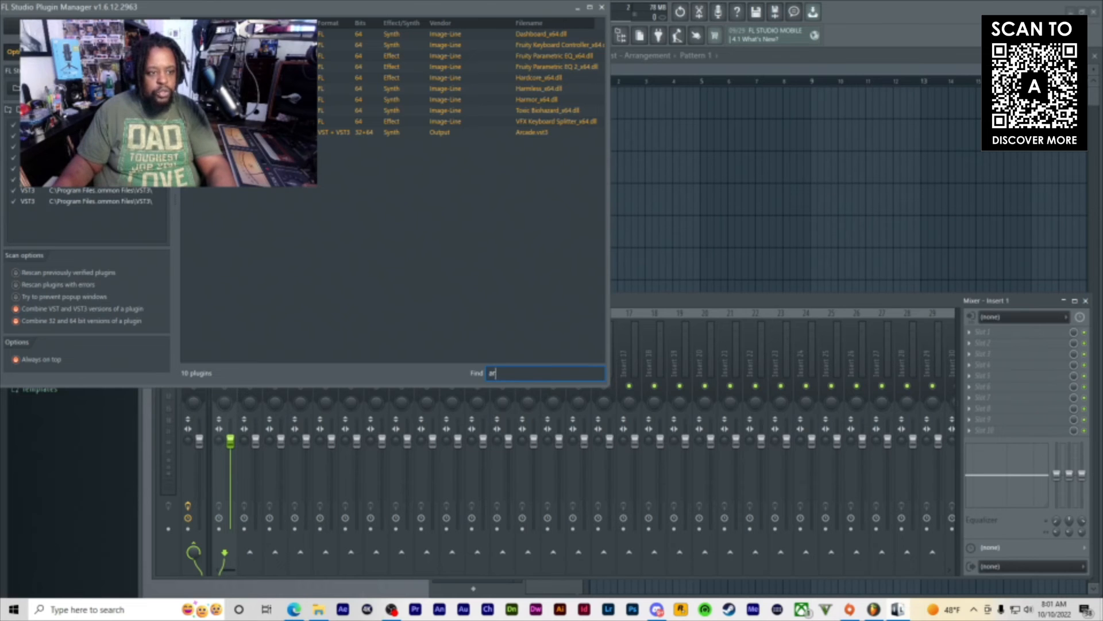
pyautogui.click(532, 132)
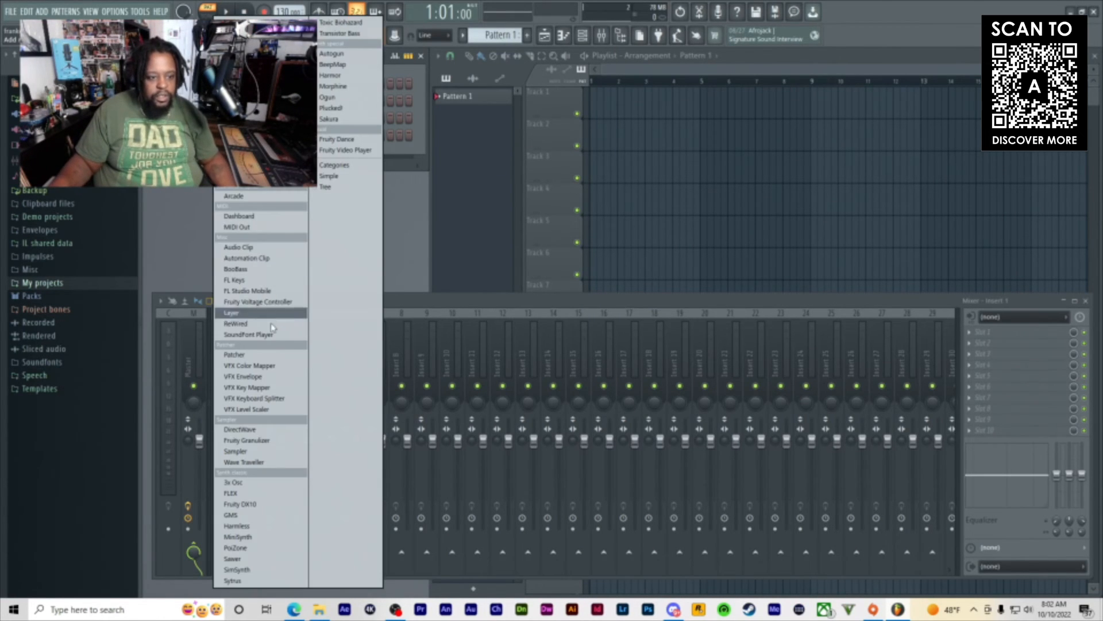
# Load Arcade as a new instrument channel and dismiss its welcome tour
pyautogui.click(234, 195)
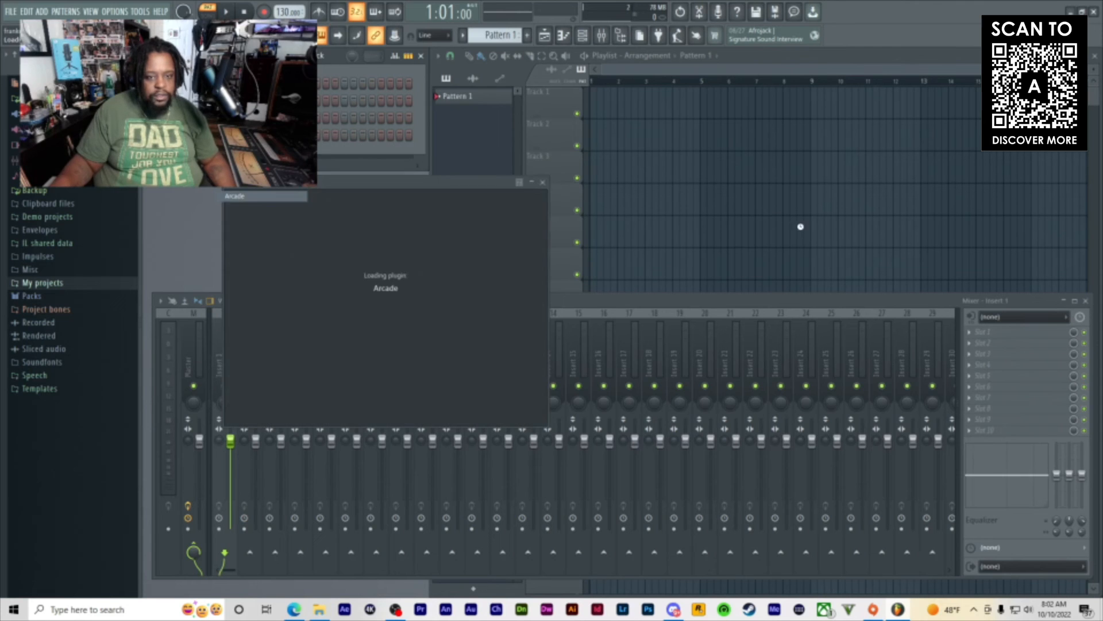
pyautogui.moveTo(286, 295)
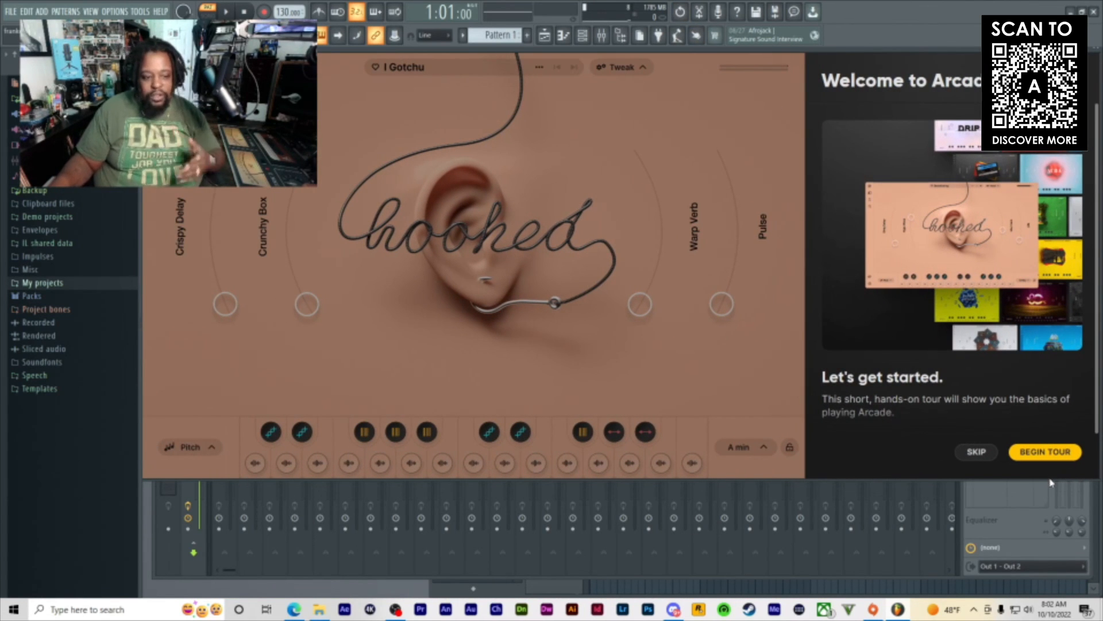
pyautogui.click(1045, 452)
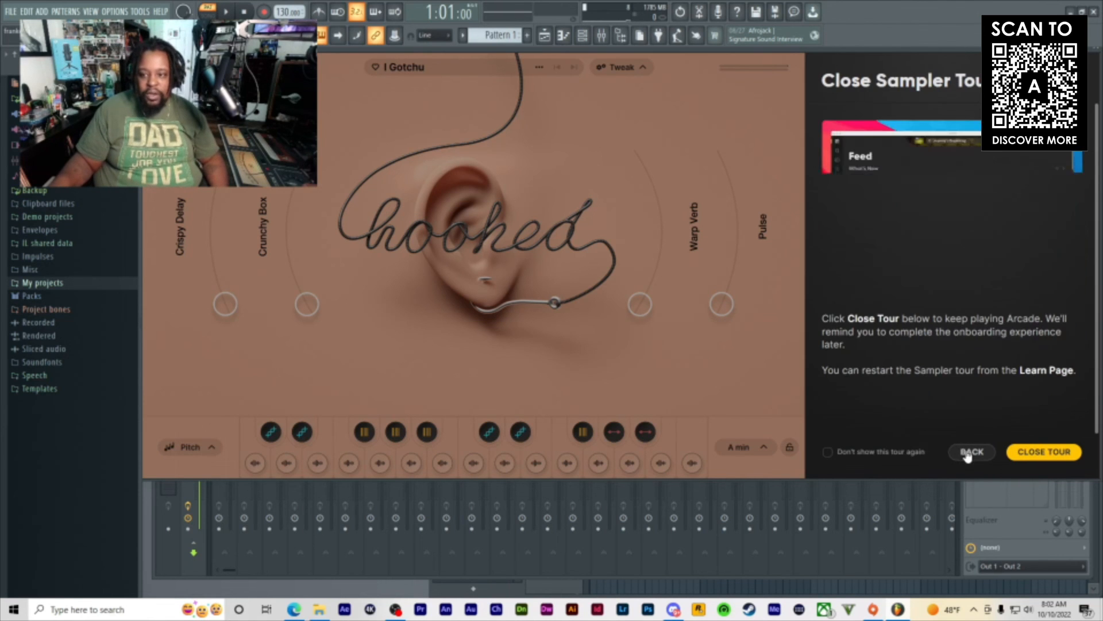
pyautogui.click(1045, 452)
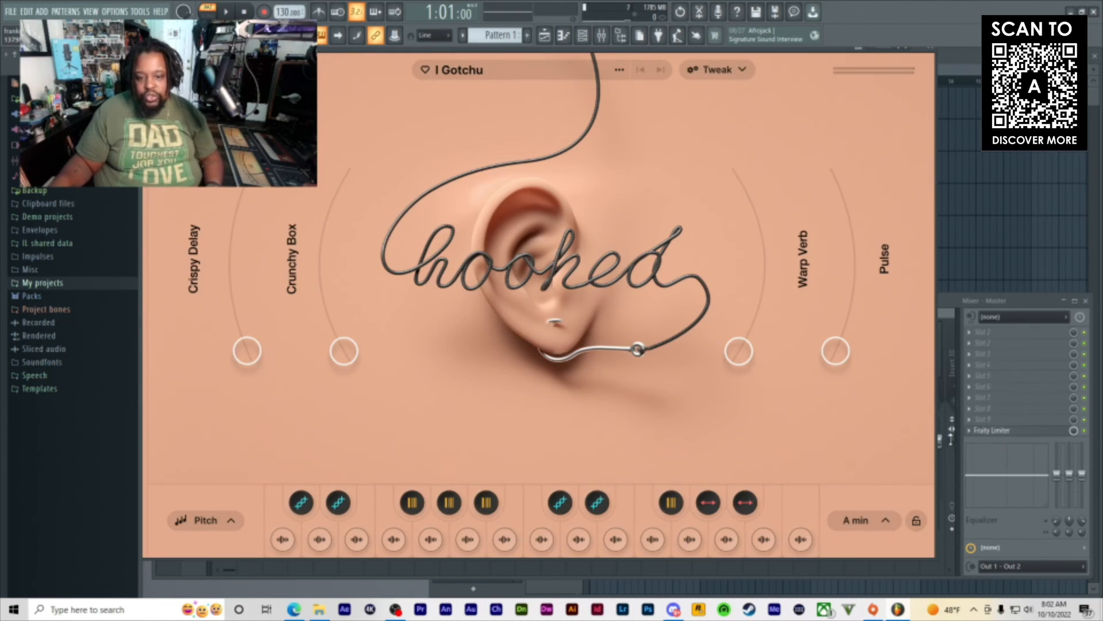